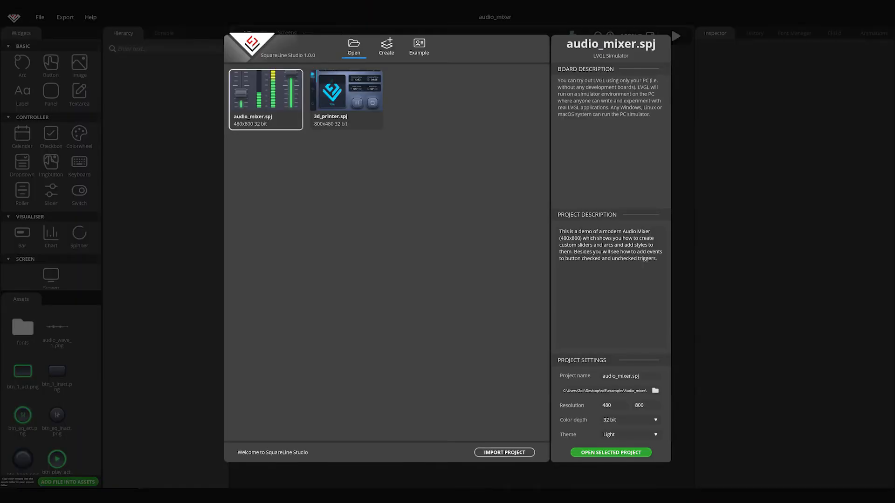
pyautogui.moveTo(404, 128)
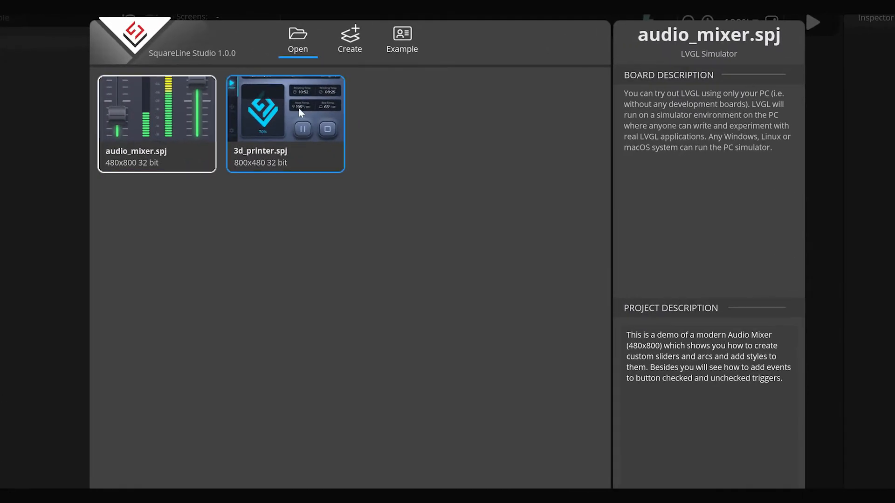
# Browse the new-project and example tabs, then open the audio_mixer.spj project
pyautogui.click(349, 38)
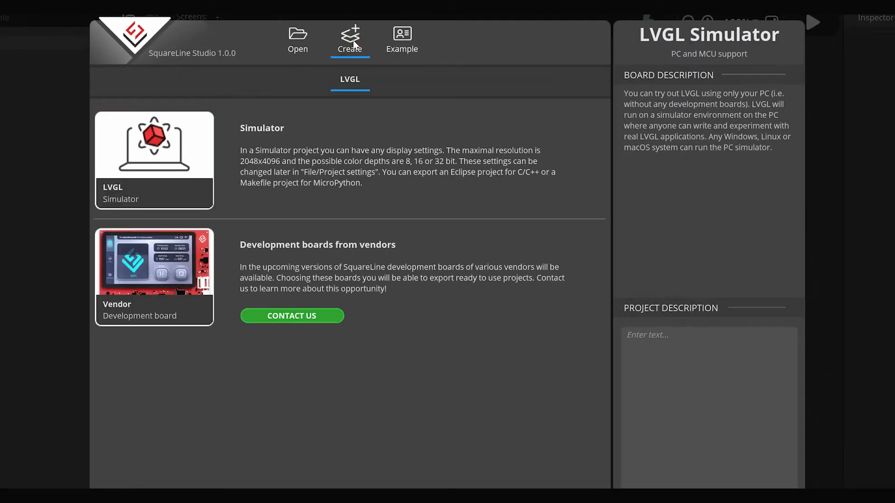
pyautogui.click(402, 39)
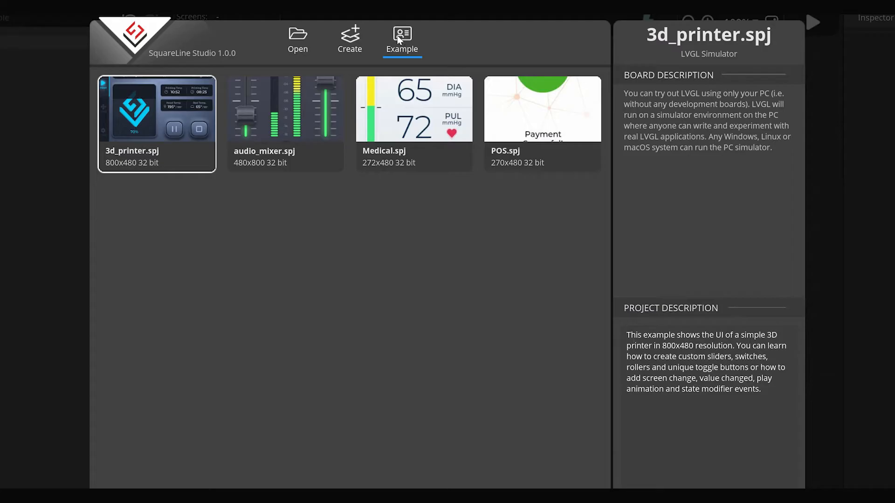
pyautogui.click(297, 40)
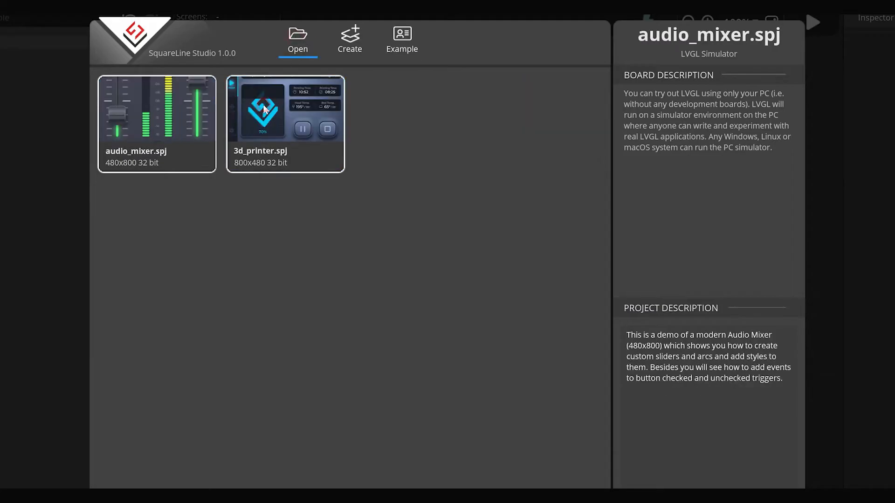
pyautogui.click(285, 109)
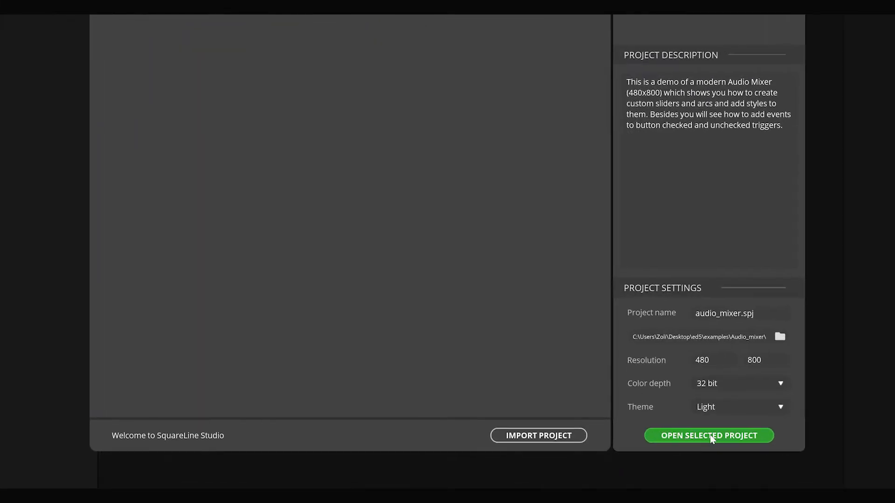
pyautogui.click(708, 435)
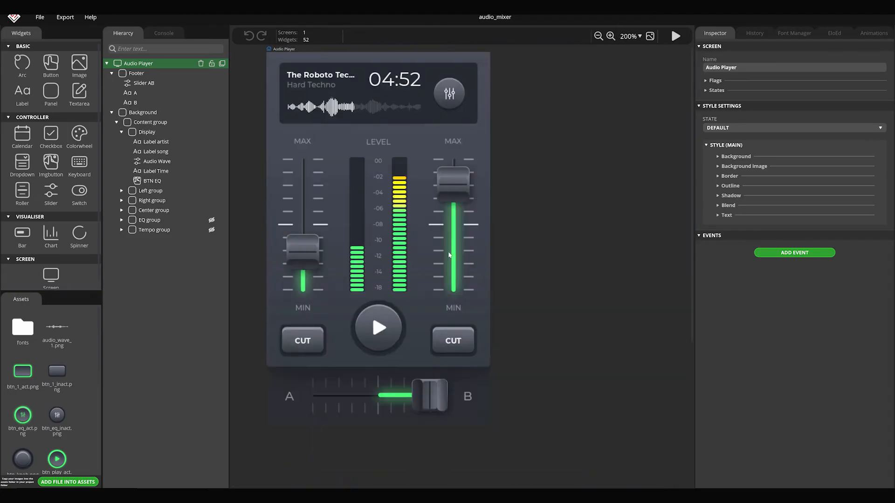
# Zoom the canvas out slightly, then back in on the Audio Player design
pyautogui.click(598, 36)
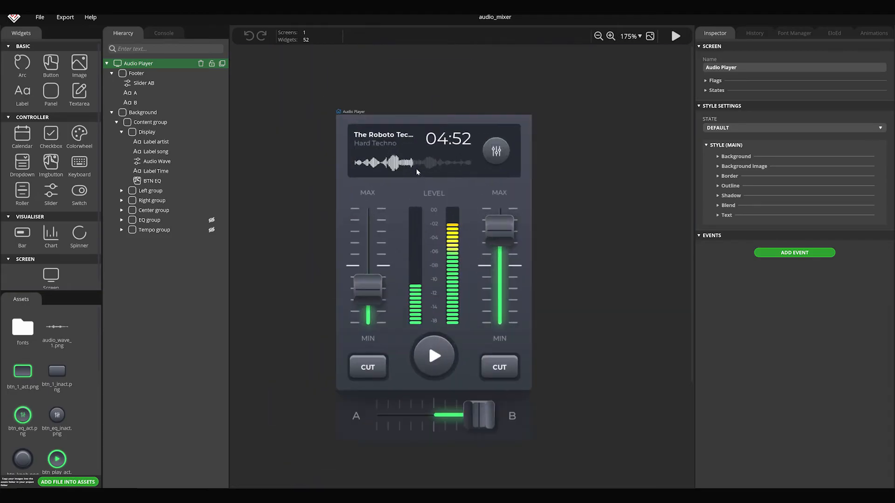
pyautogui.click(147, 131)
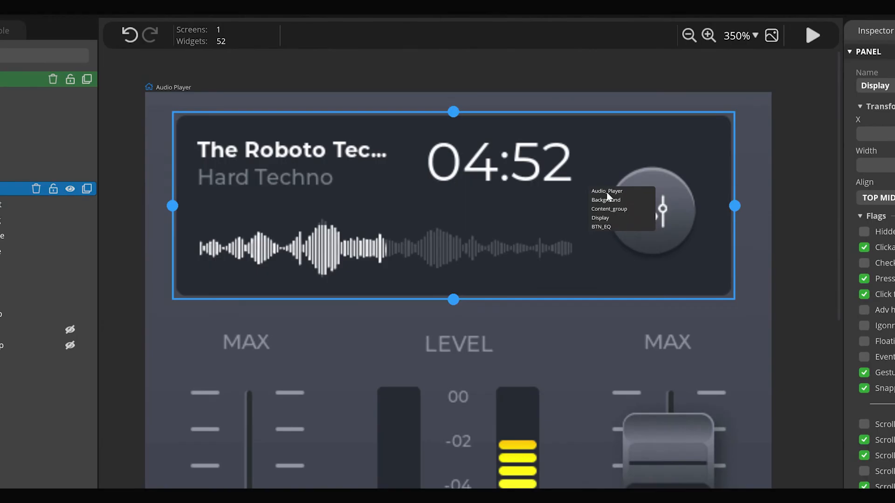
# Select BTN_EQ from the overlapping objects and nudge it up to X 9, Y -2
pyautogui.click(601, 226)
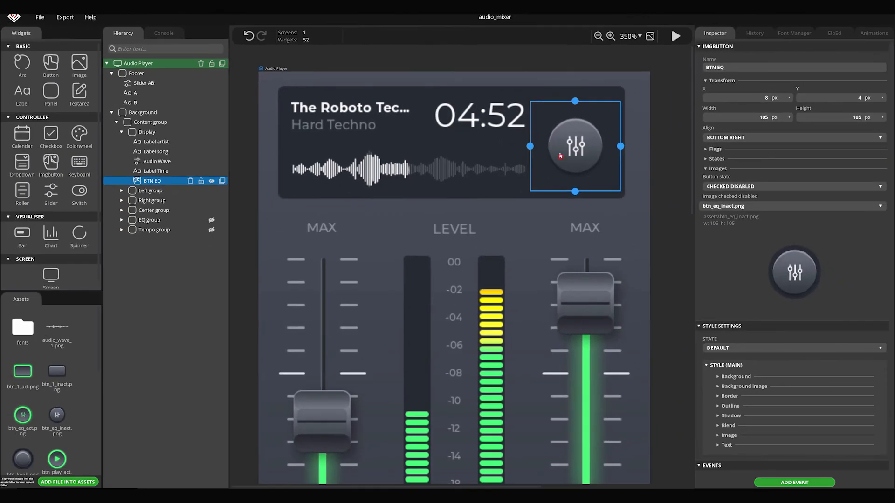
pyautogui.moveTo(575, 145); pyautogui.dragTo(578, 141)
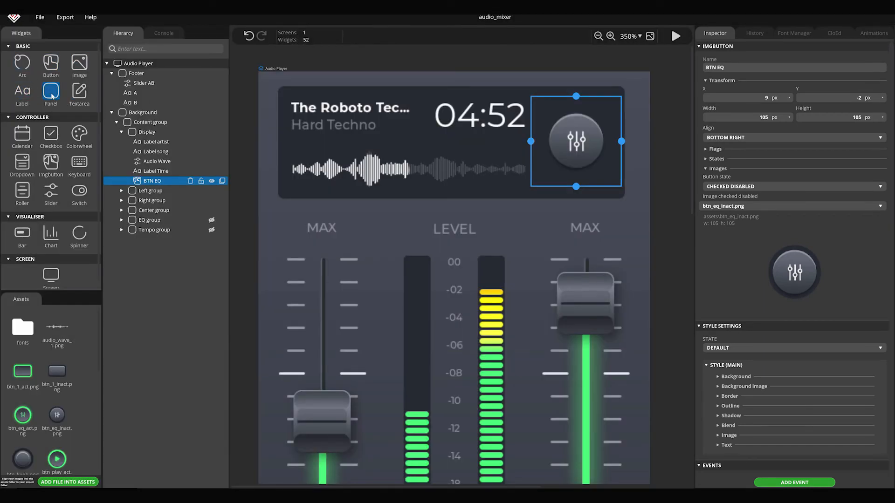
# Add Panel1 to the Audio Player screen and drag it toward the Display group
pyautogui.click(50, 93)
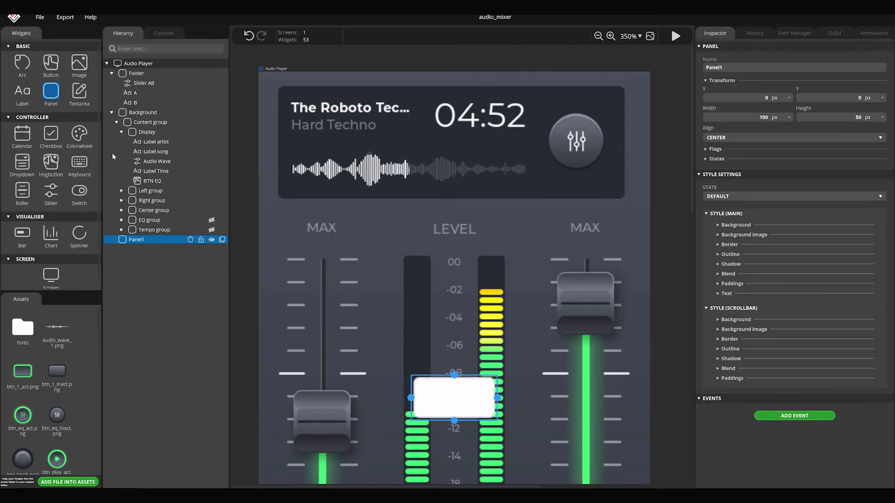
pyautogui.moveTo(454, 398); pyautogui.dragTo(460, 402)
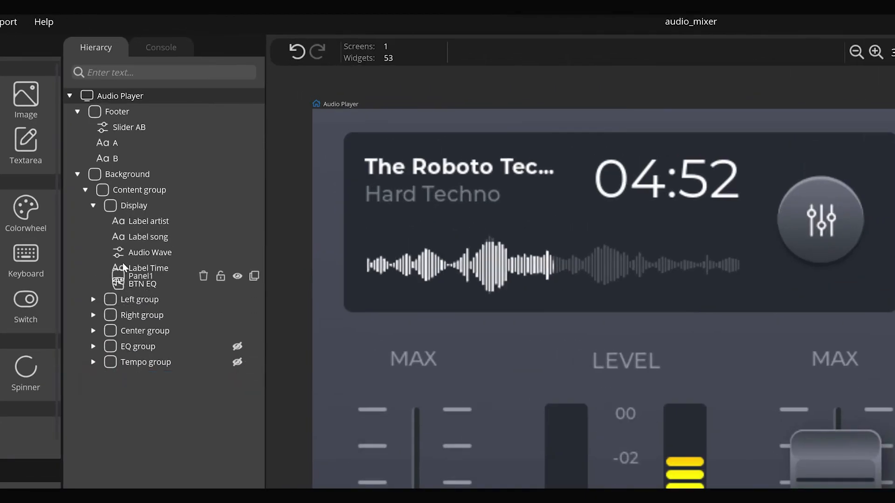
# Nest Panel1 inside Display, select Display, then delete Panel1 from it
pyautogui.click(141, 222)
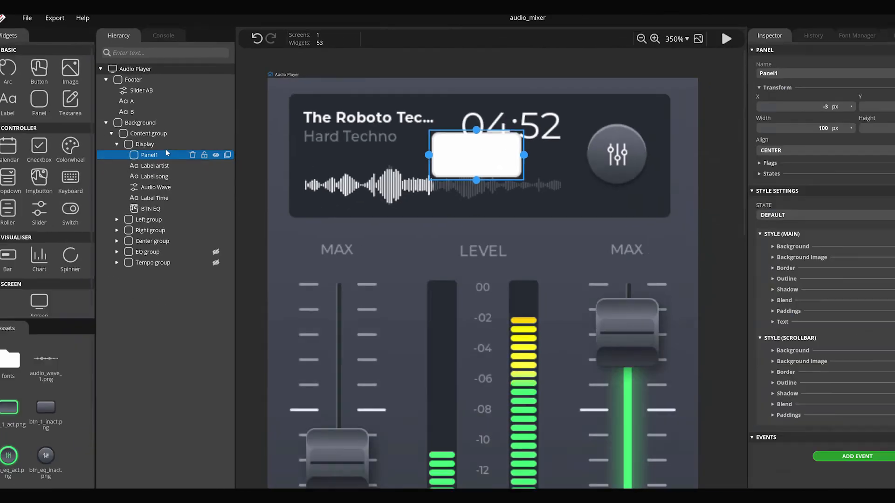
pyautogui.click(147, 132)
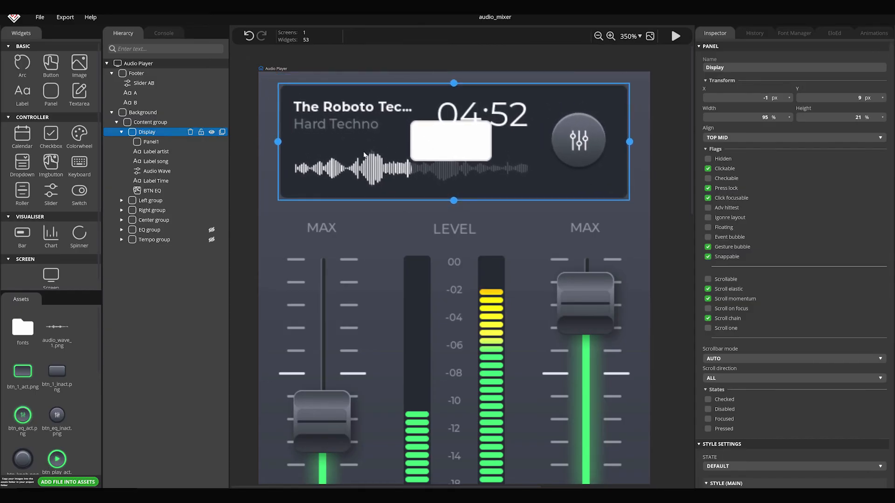
pyautogui.click(151, 142)
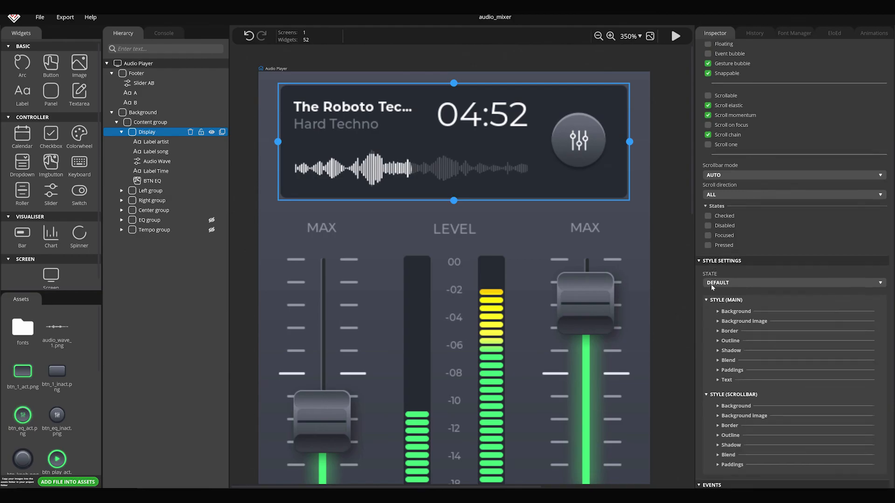
# Scroll Display's Inspector down to its events section
pyautogui.scroll(-3)
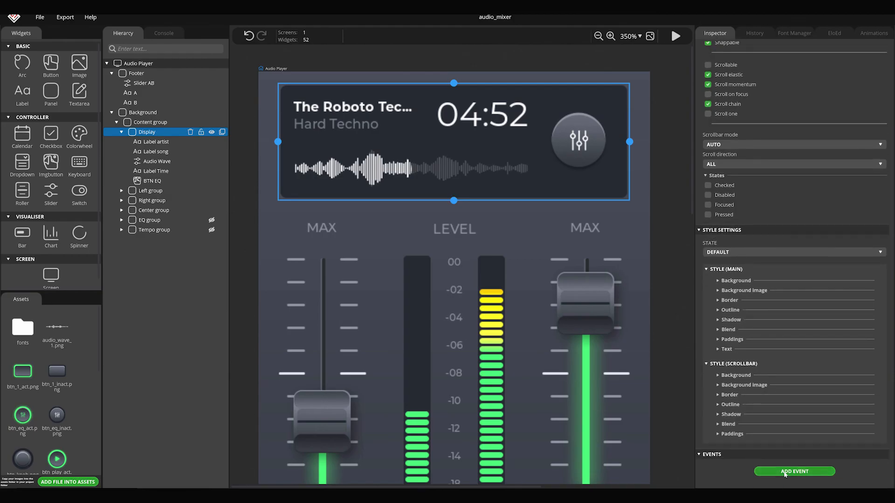